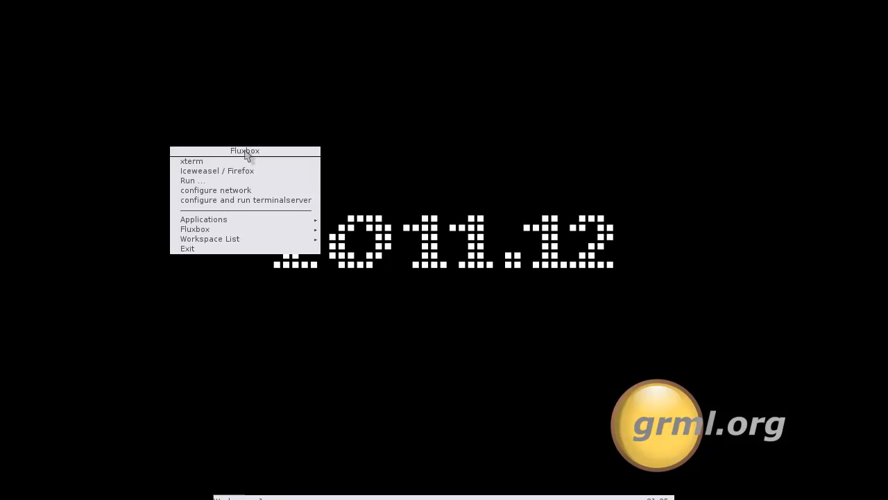
mouse_move(203, 219)
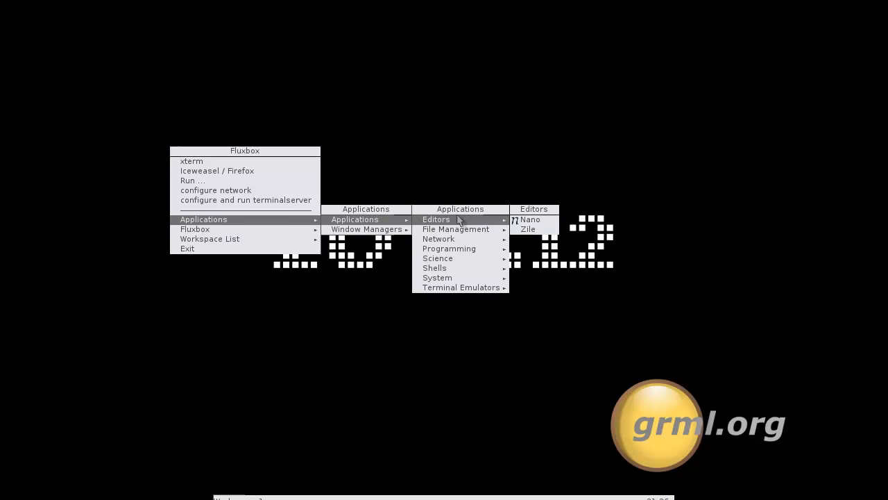
mouse_move(455, 229)
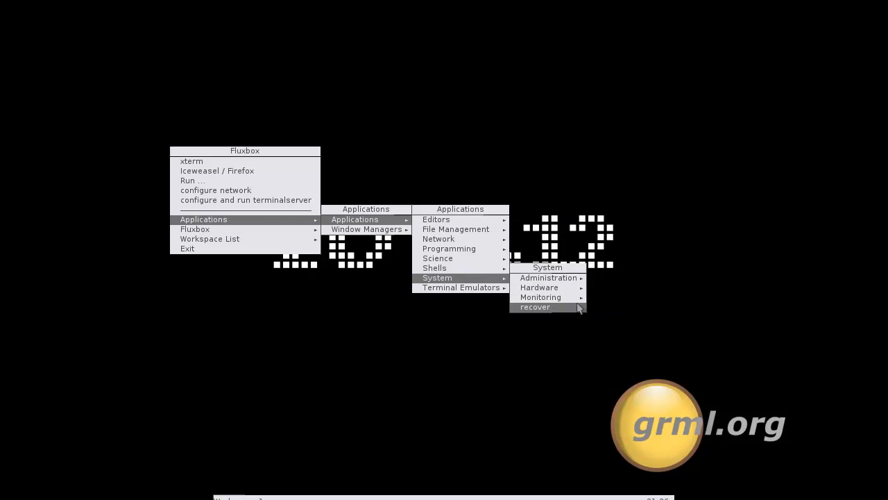
mouse_move(538, 287)
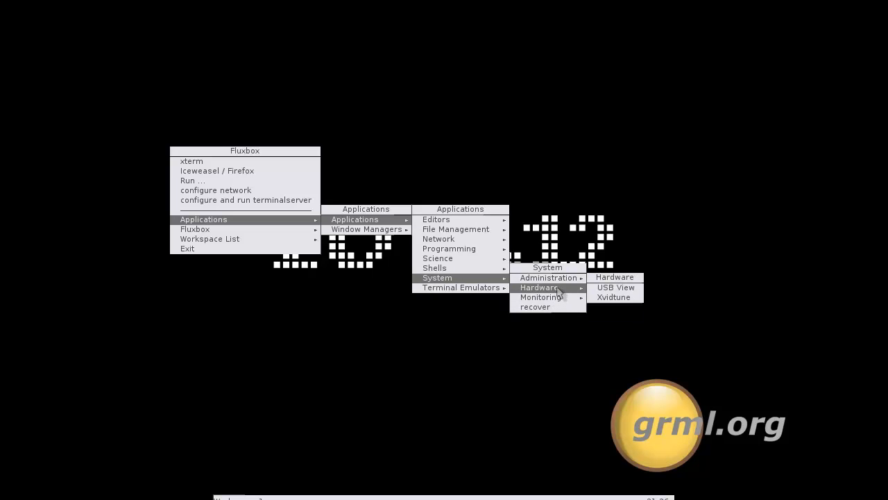
mouse_move(548, 277)
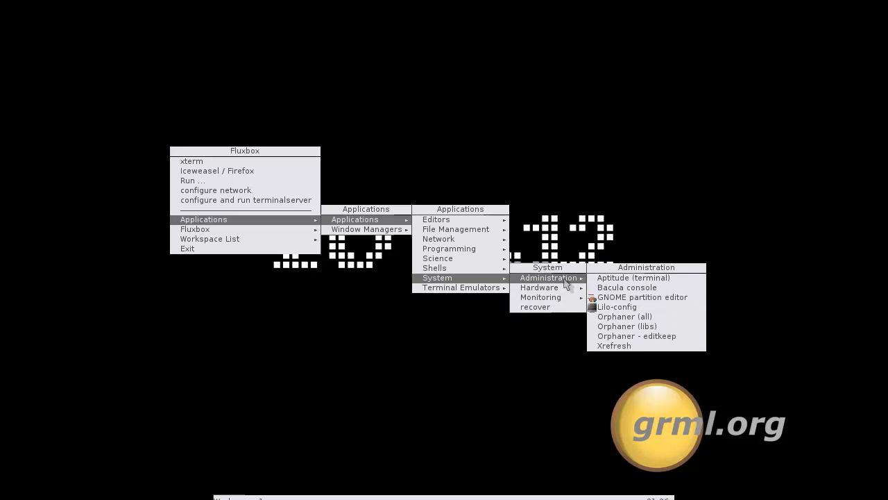
mouse_move(562, 284)
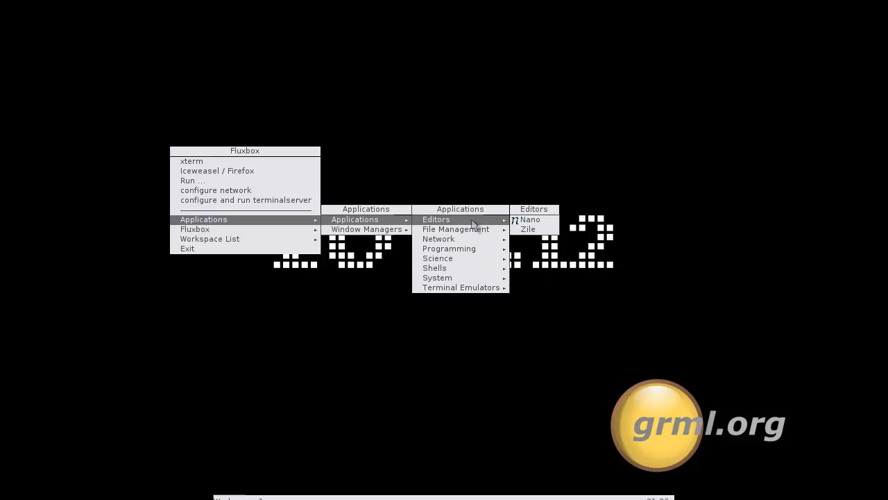
mouse_move(466, 225)
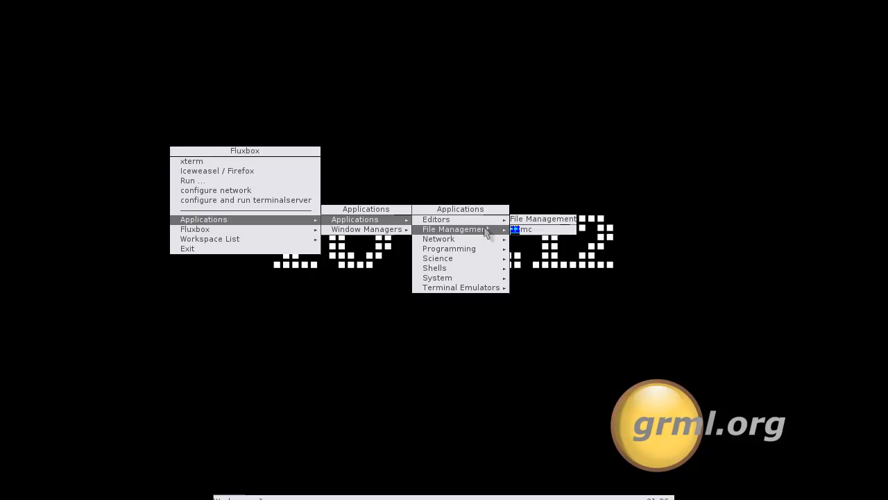
mouse_move(438, 239)
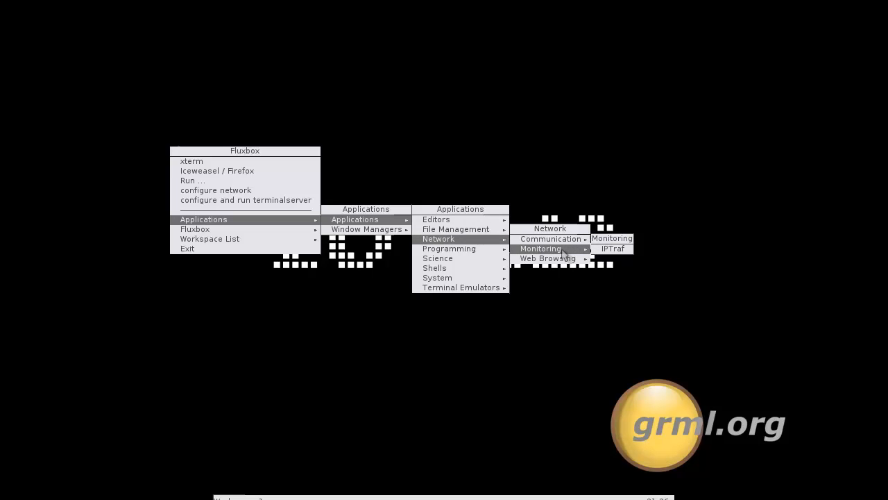
mouse_move(547, 257)
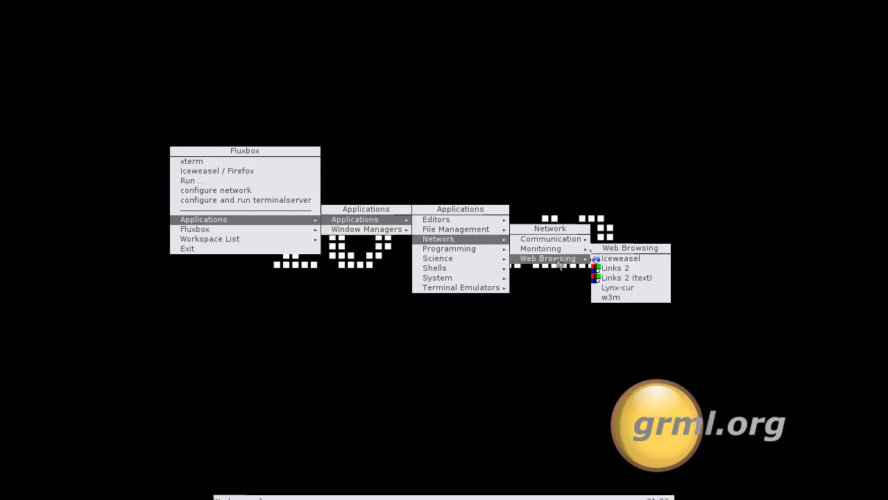
mouse_move(450, 248)
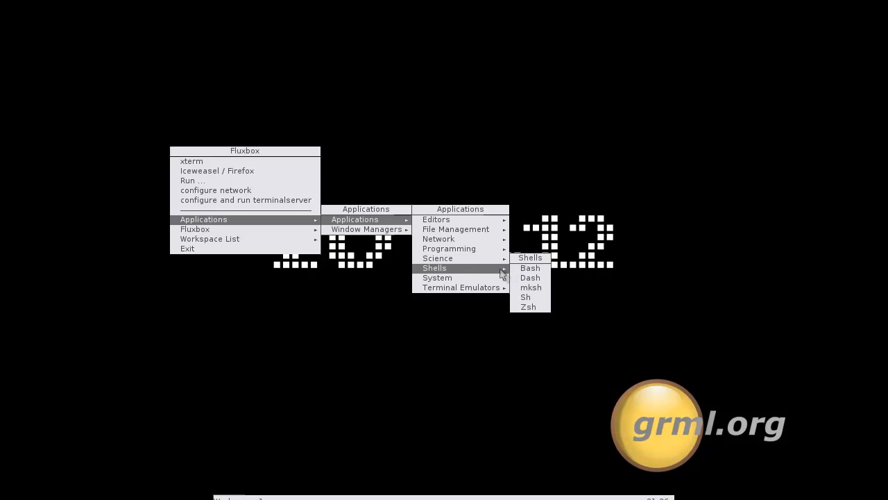
mouse_move(437, 277)
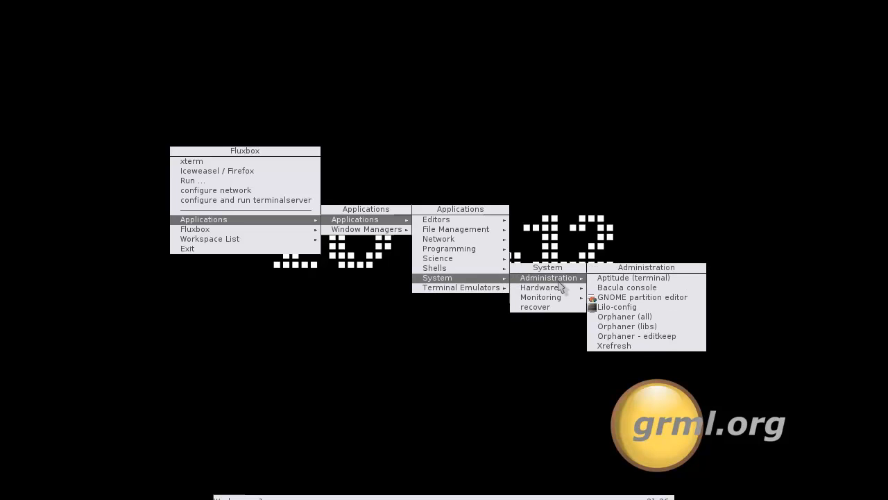
mouse_move(535, 307)
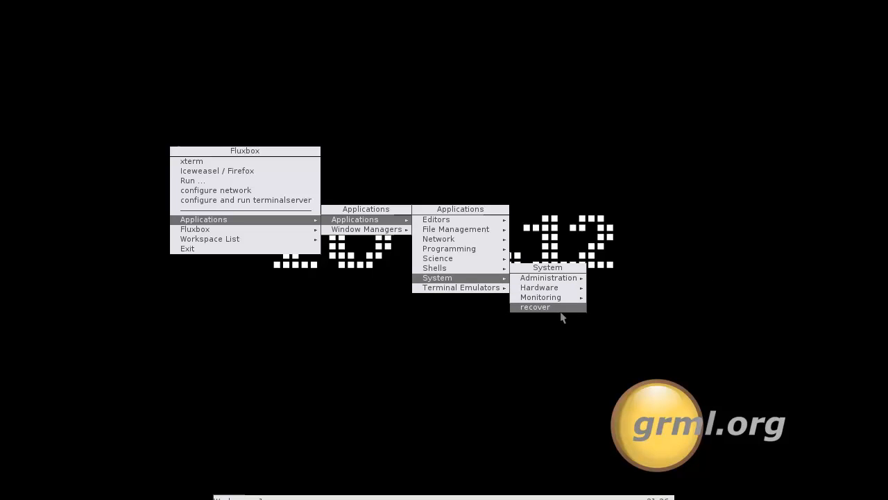
mouse_move(437, 277)
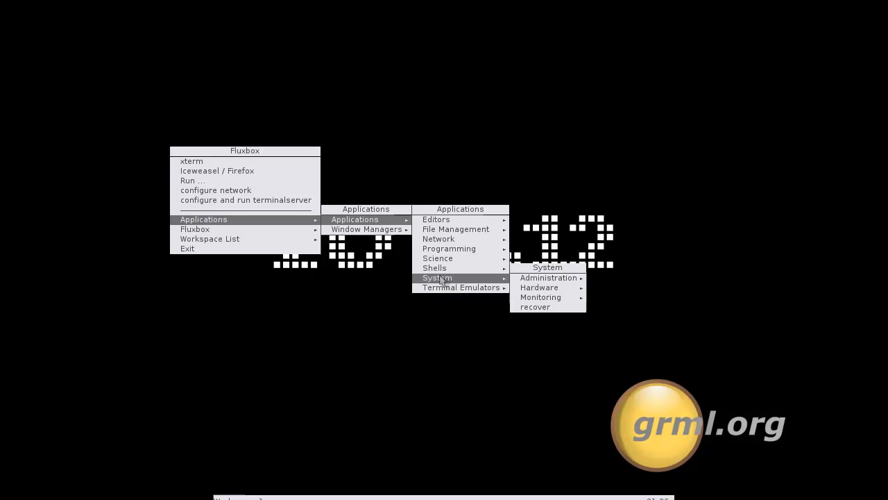